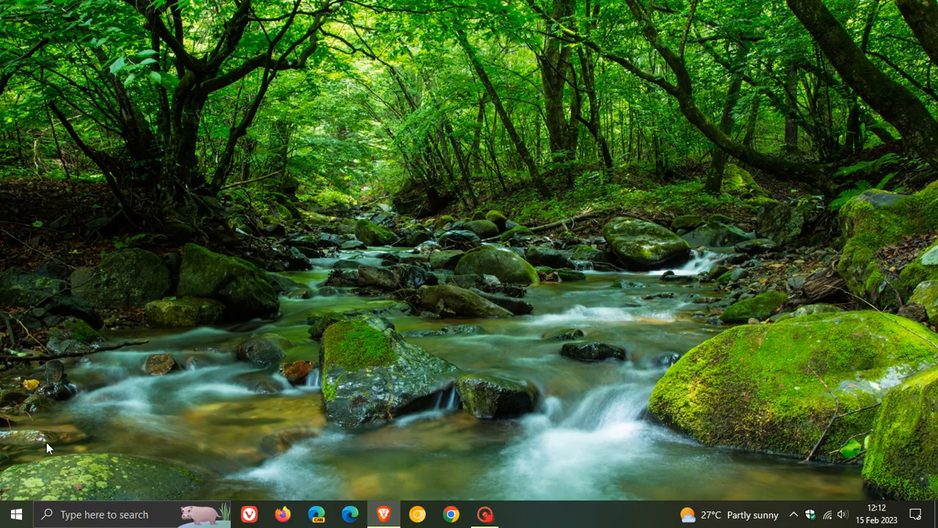
Step: Reach the Windows Update page under Update & Security from the Start menu Settings
click(17, 513)
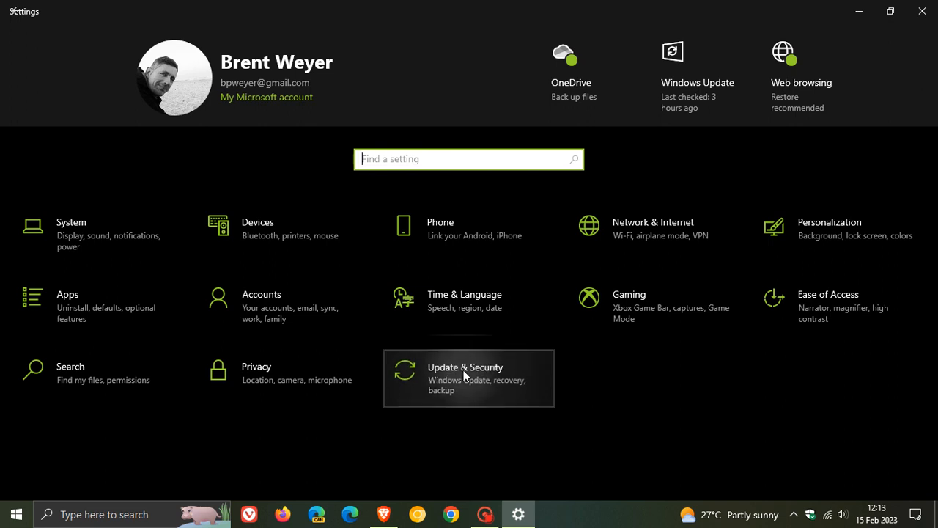
click(467, 379)
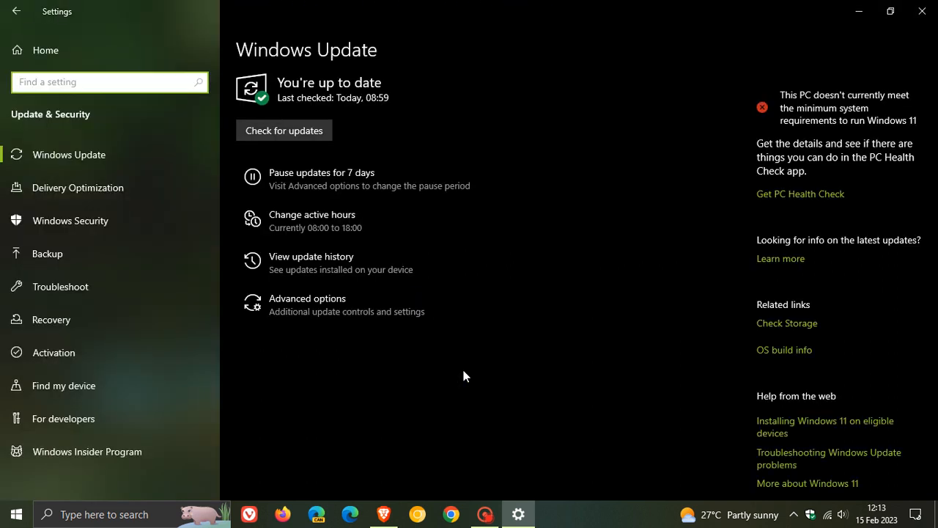
mouse_move(359, 262)
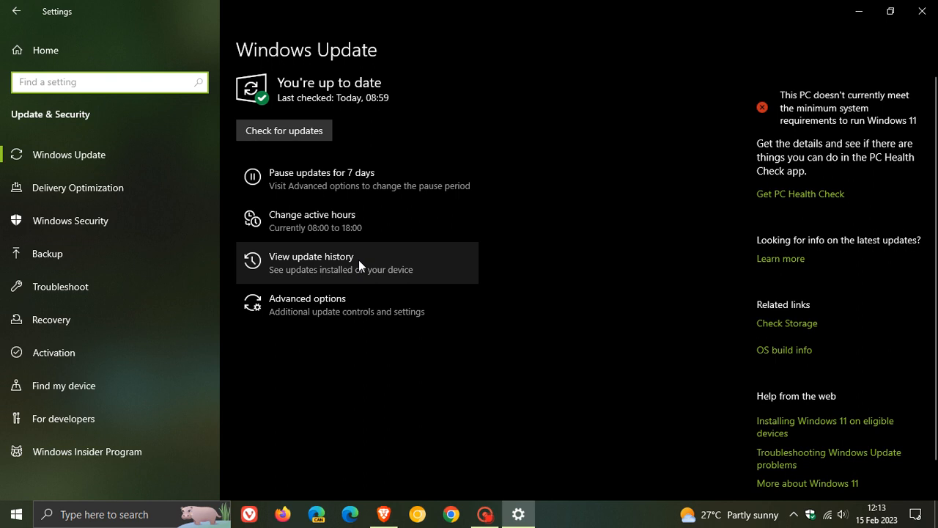
mouse_move(674, 295)
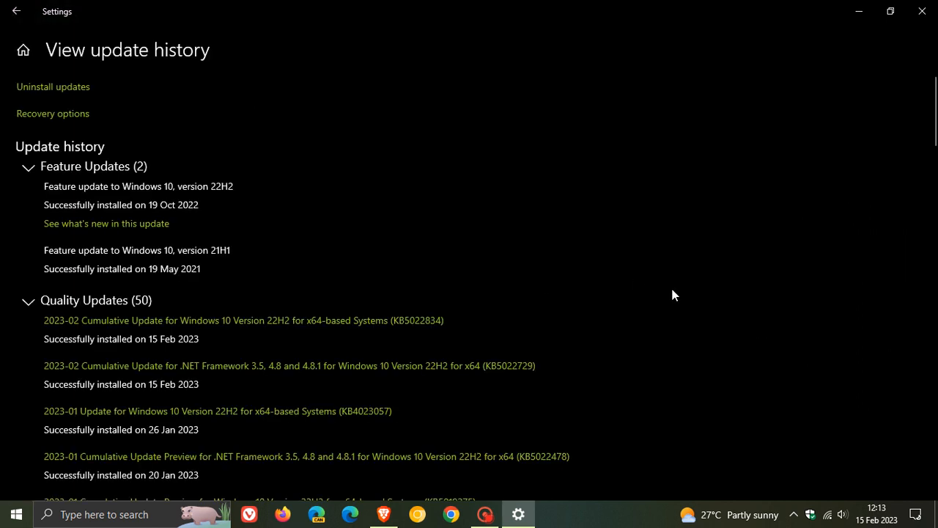
mouse_move(419, 291)
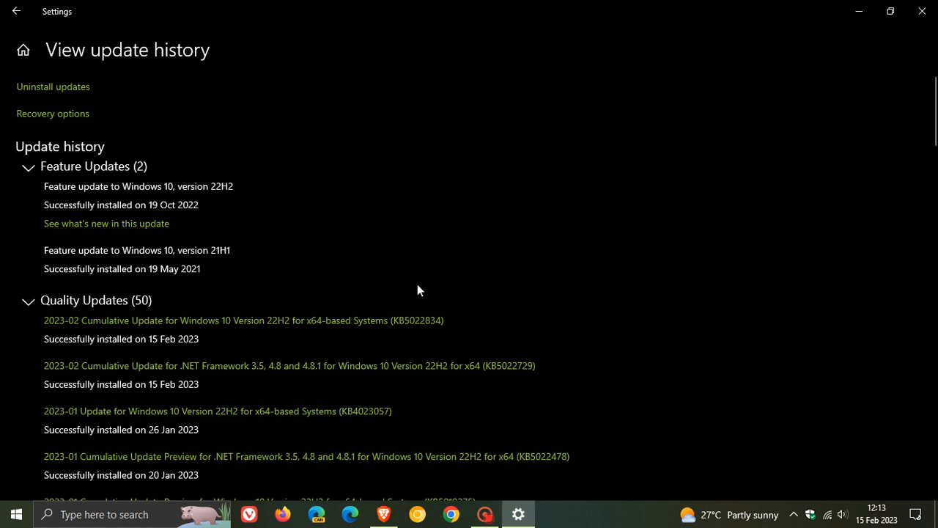
mouse_move(469, 325)
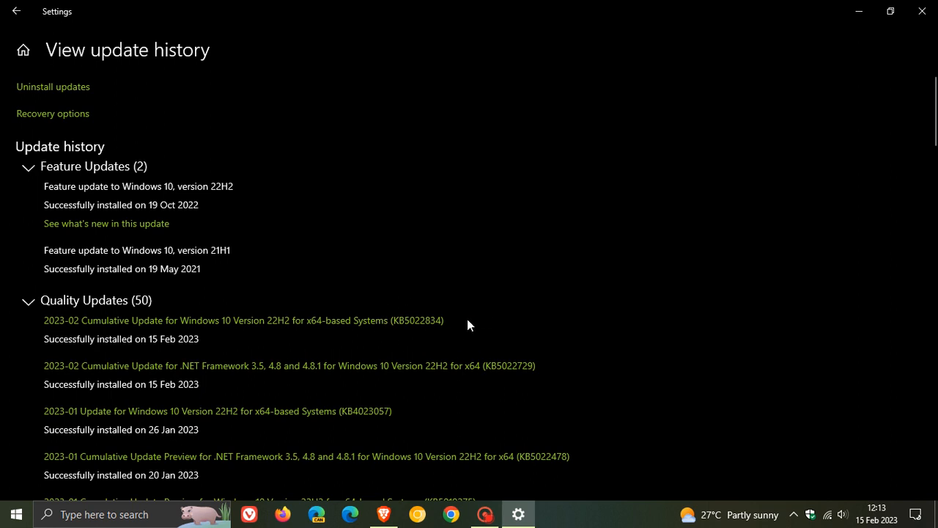
mouse_move(572, 286)
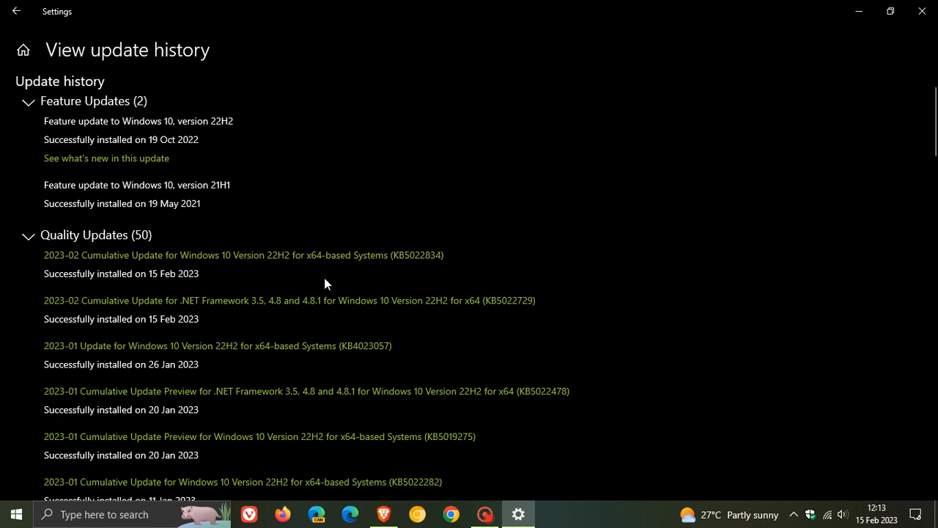
mouse_move(279, 265)
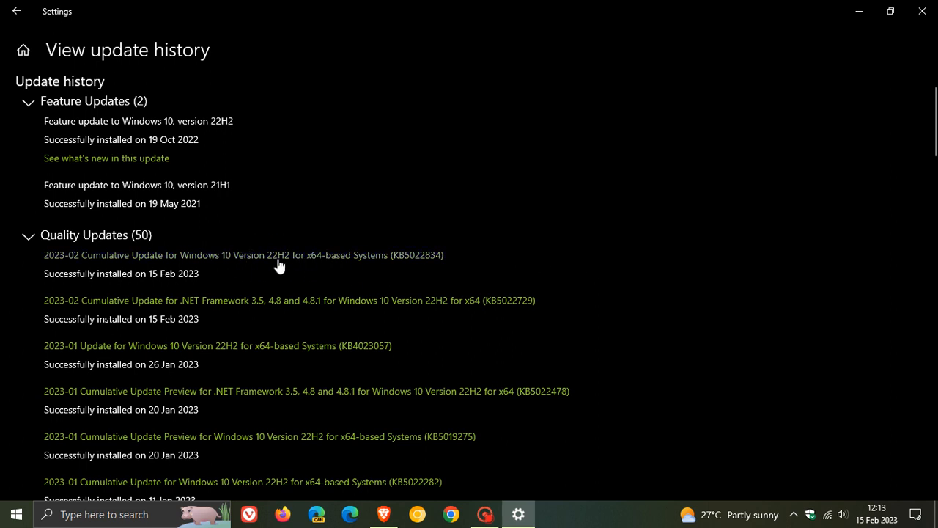
mouse_move(560, 252)
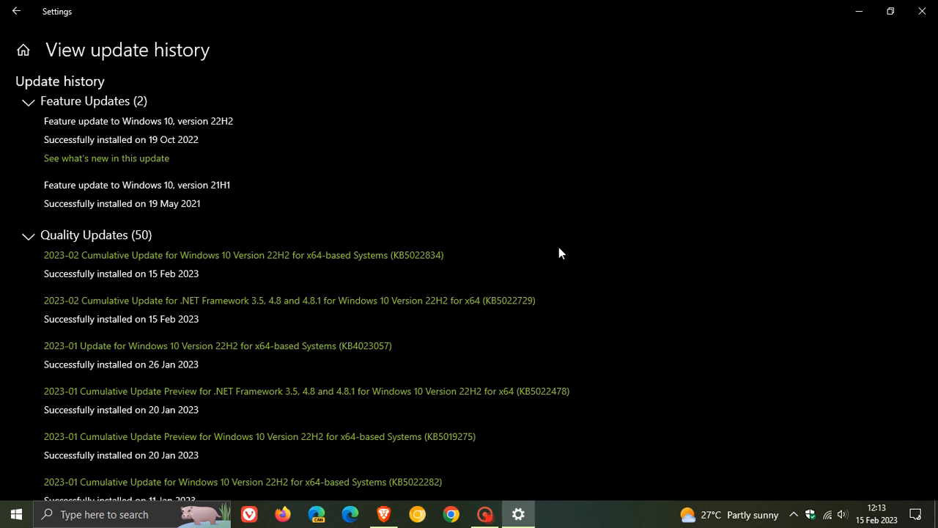
mouse_move(689, 263)
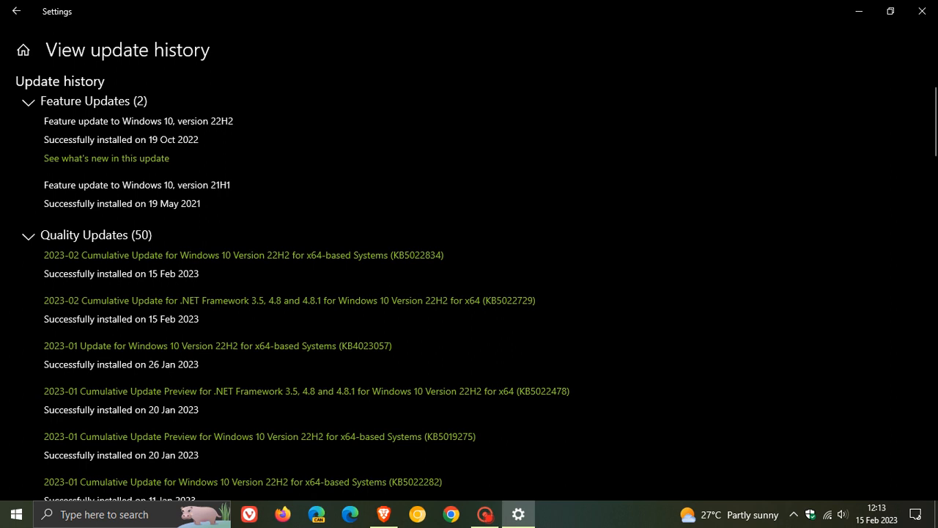
mouse_move(560, 236)
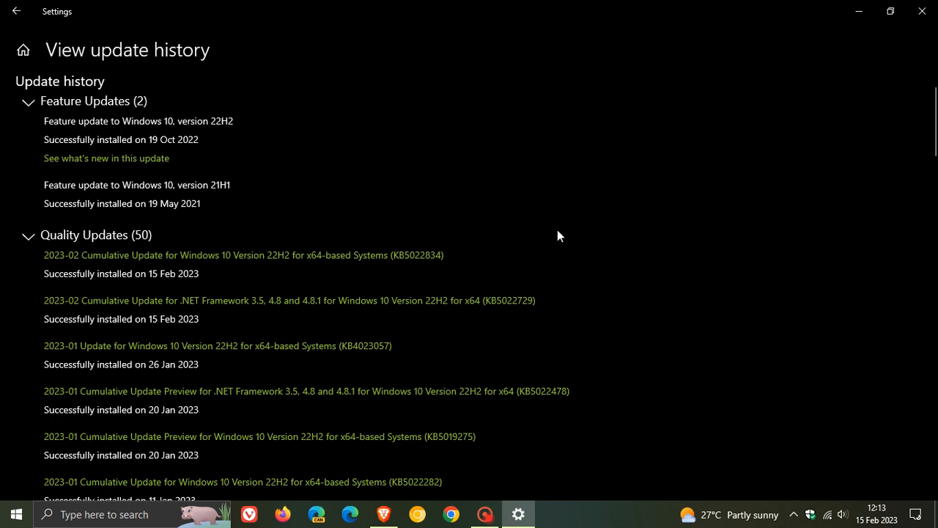
mouse_move(510, 244)
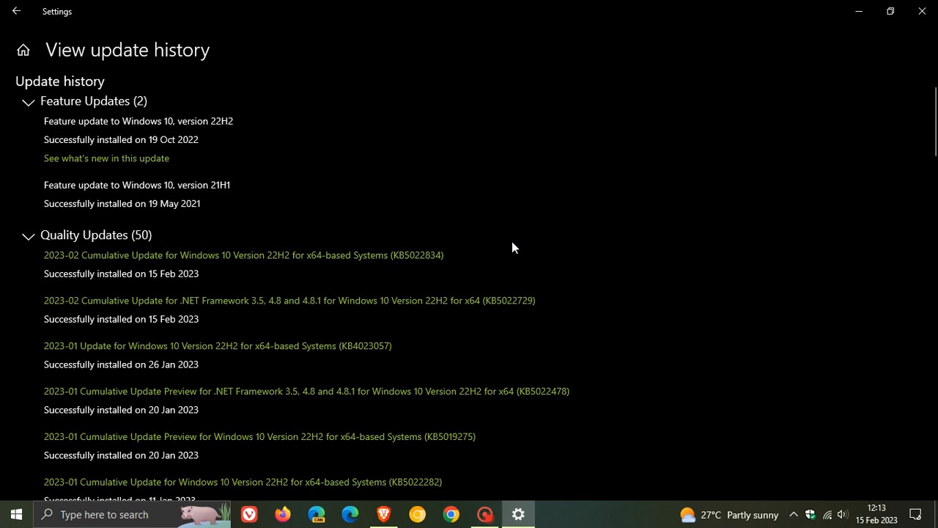
mouse_move(514, 256)
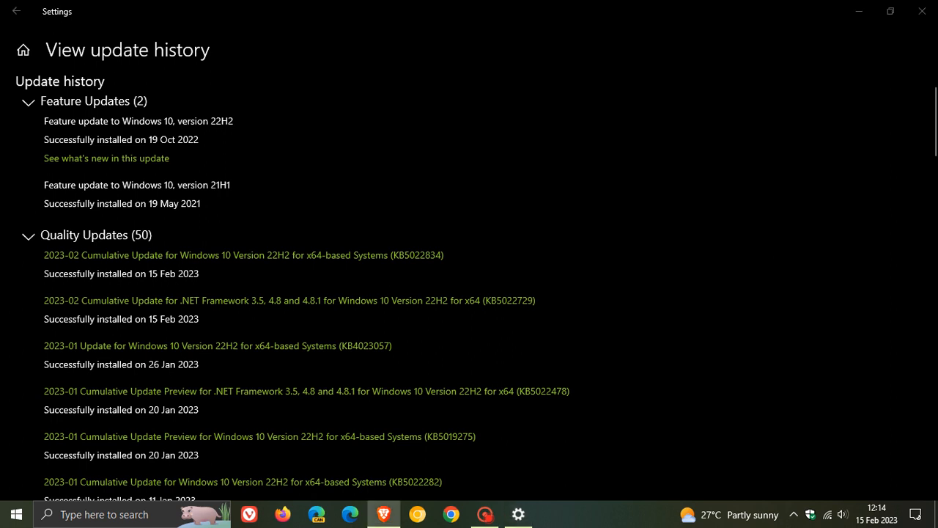
mouse_move(636, 250)
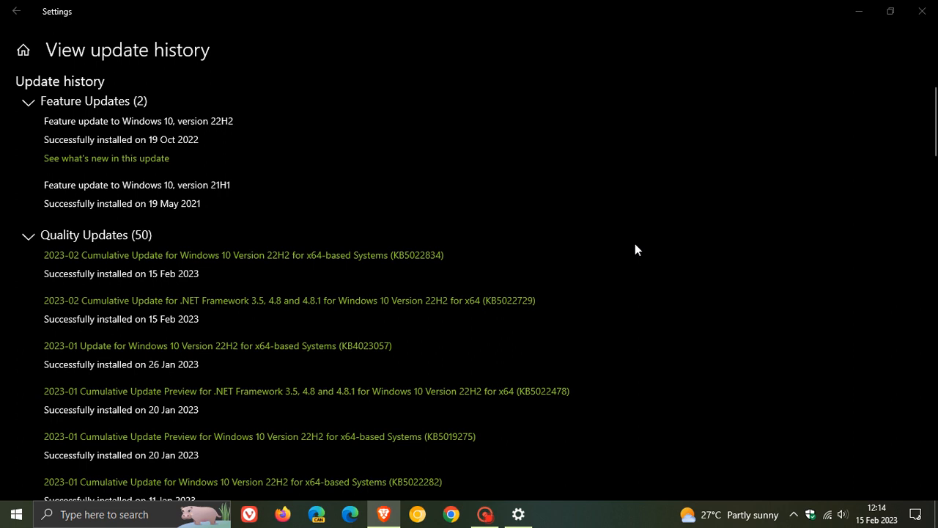
mouse_move(656, 267)
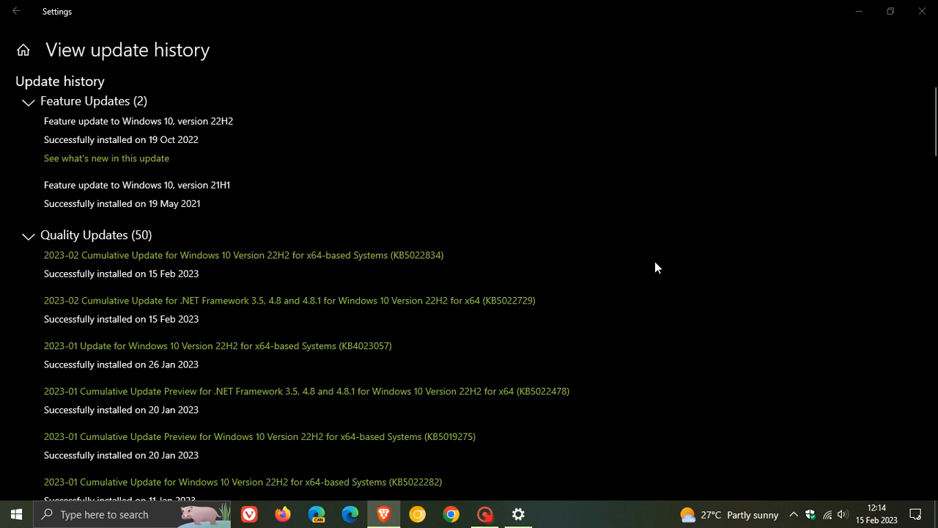
mouse_move(590, 237)
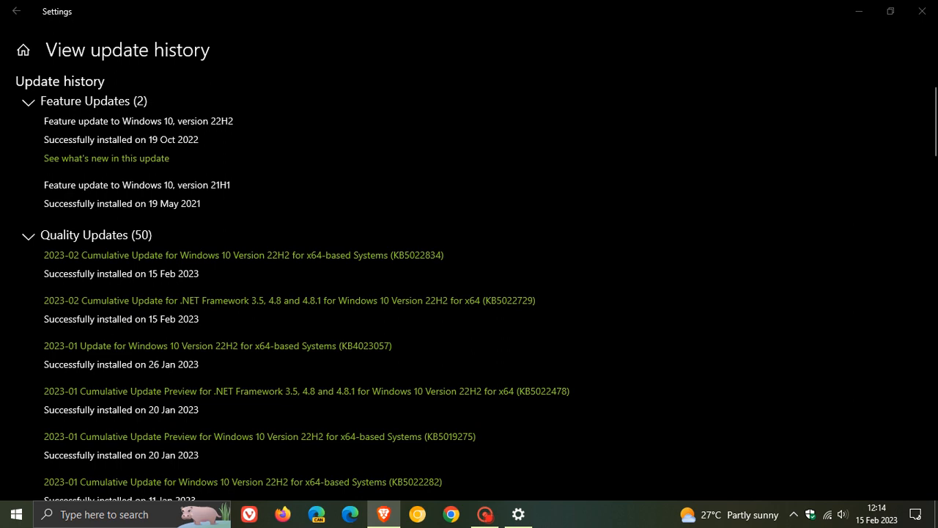
mouse_move(719, 277)
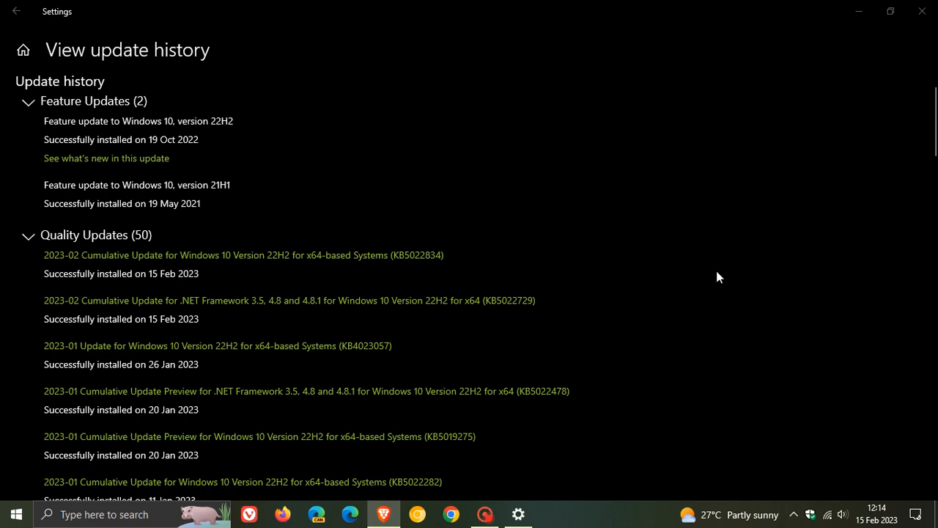
mouse_move(706, 267)
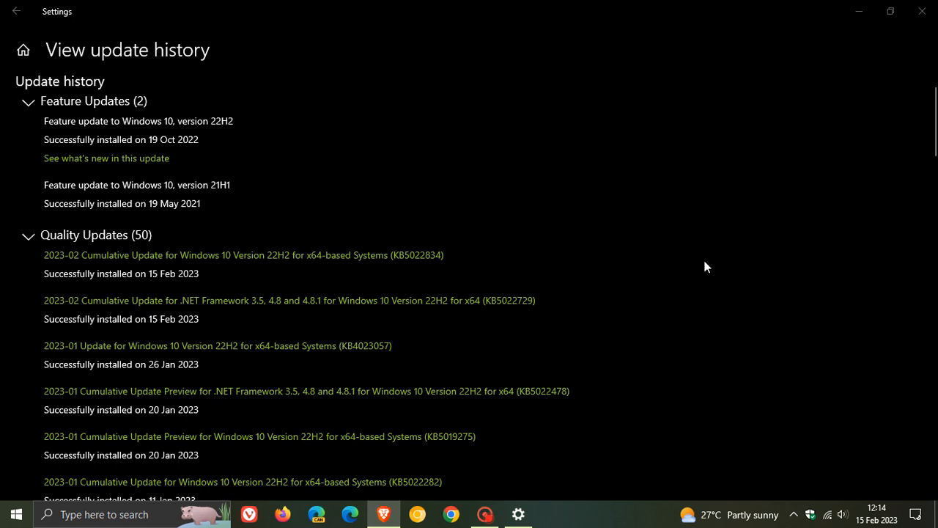
Step: Scroll the update history back to the Quality Updates (50) heading listing KB5022834 from 15 Feb 2023
scroll(down, 3)
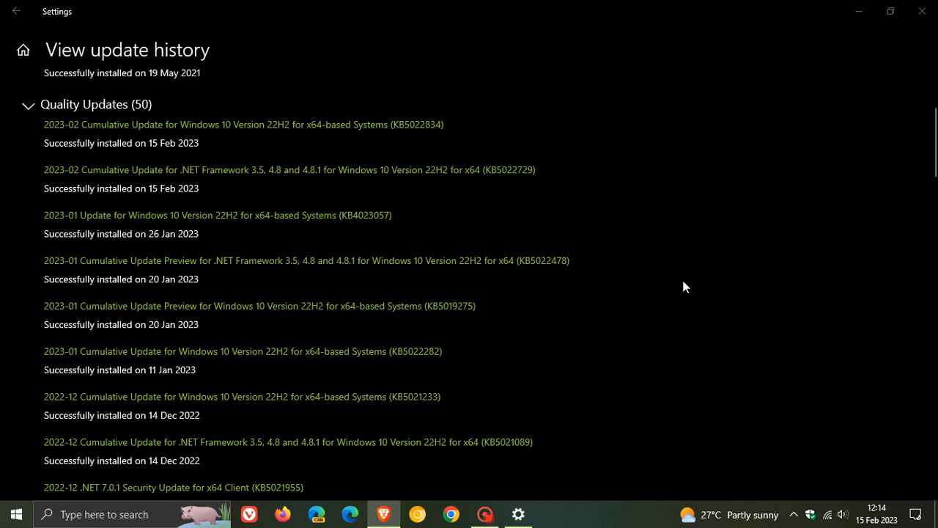
scroll(down, 3)
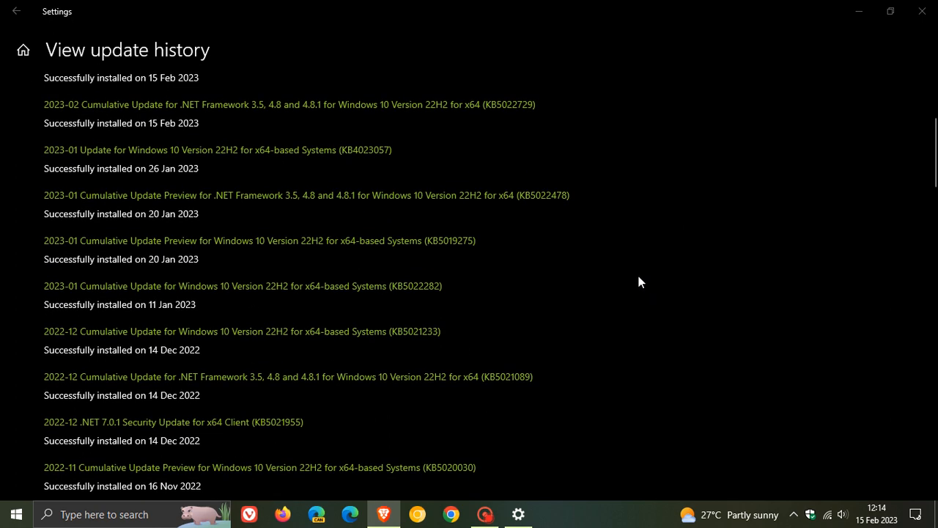
mouse_move(460, 220)
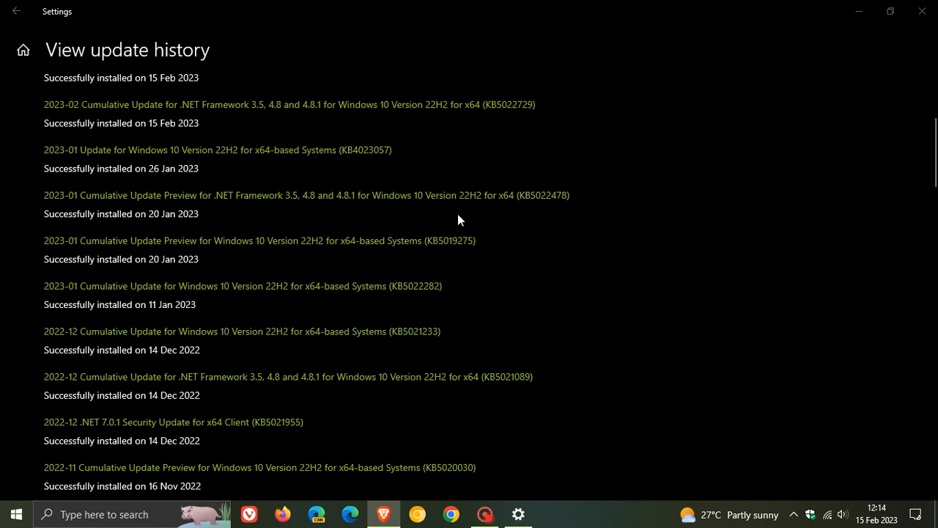
mouse_move(423, 248)
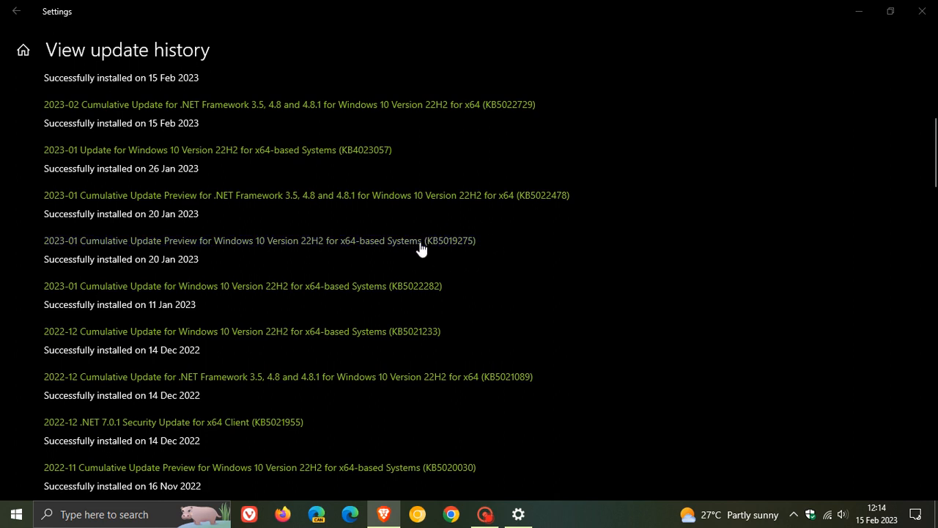
mouse_move(512, 259)
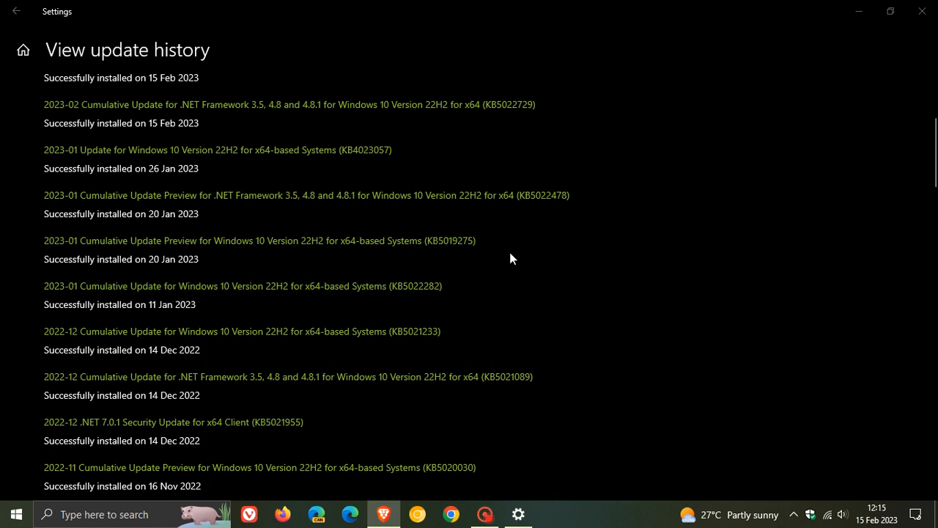
mouse_move(501, 258)
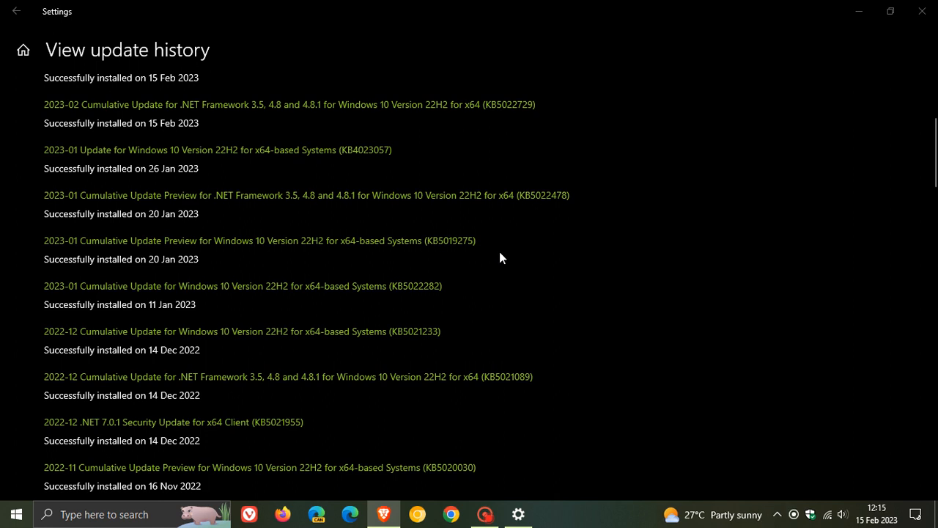
mouse_move(489, 258)
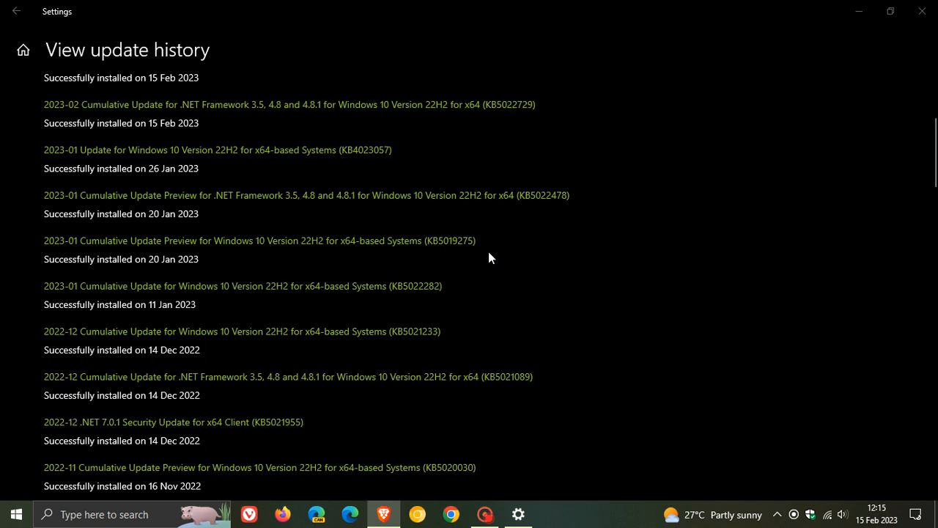
mouse_move(623, 278)
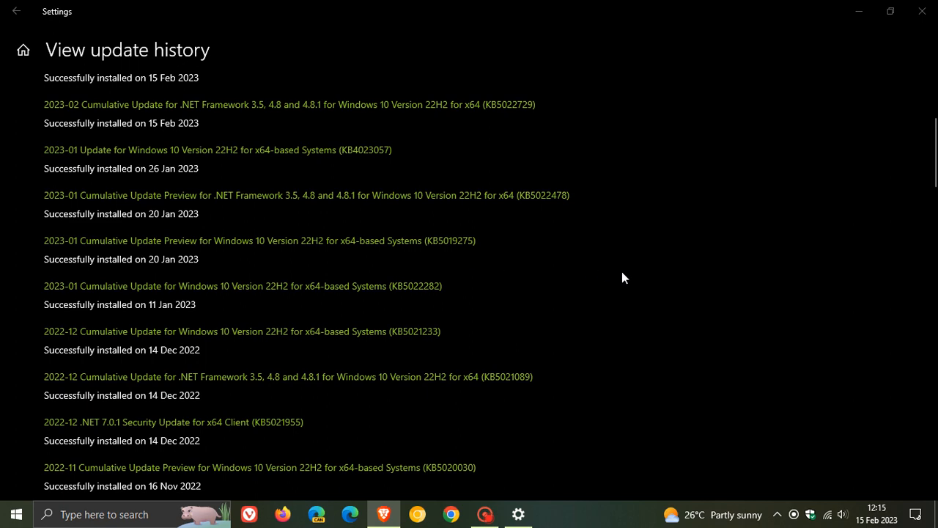
scroll(up, 3)
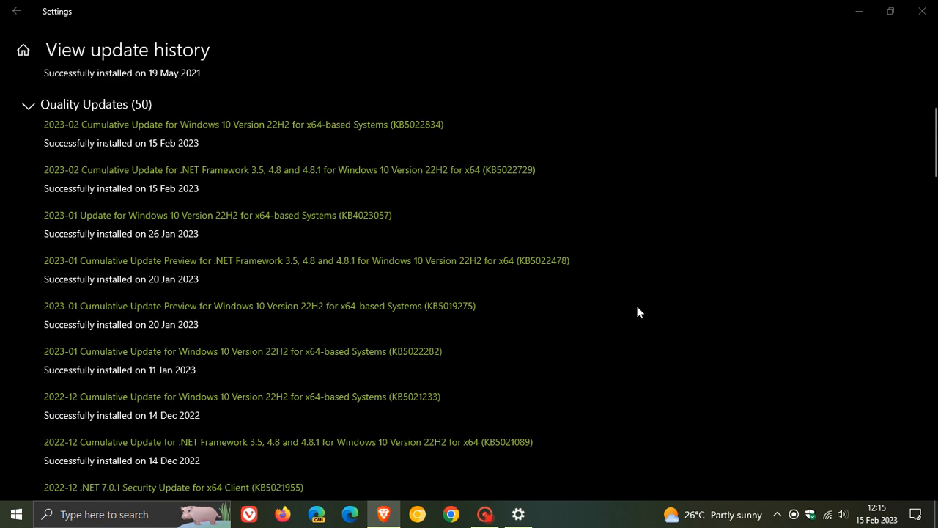
scroll(up, 3)
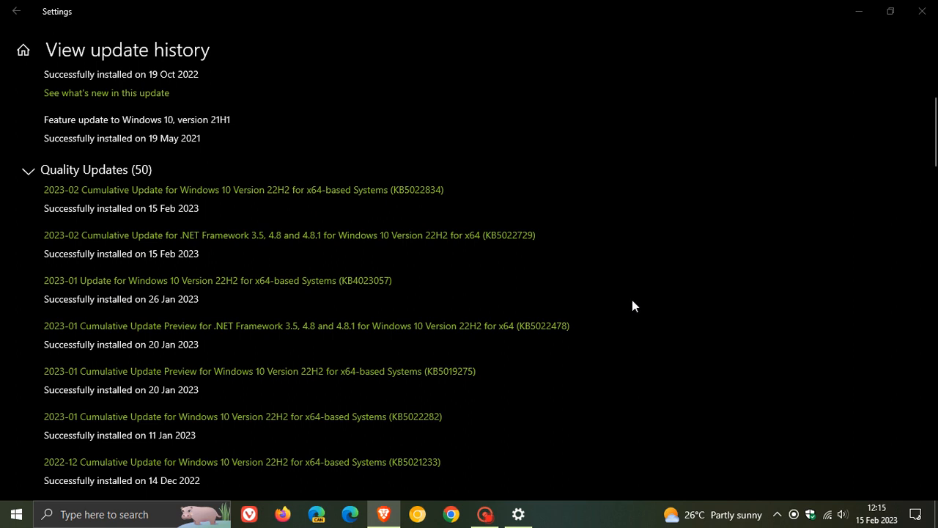
mouse_move(428, 217)
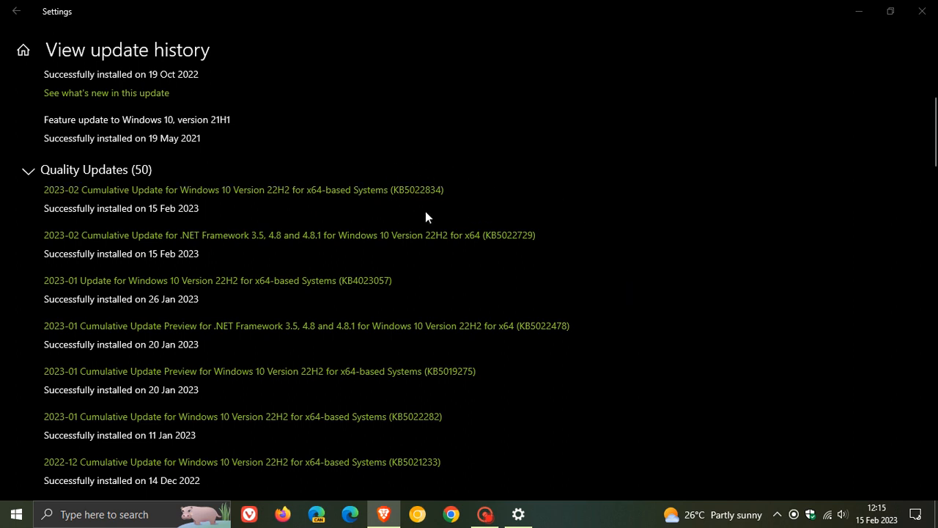
mouse_move(449, 213)
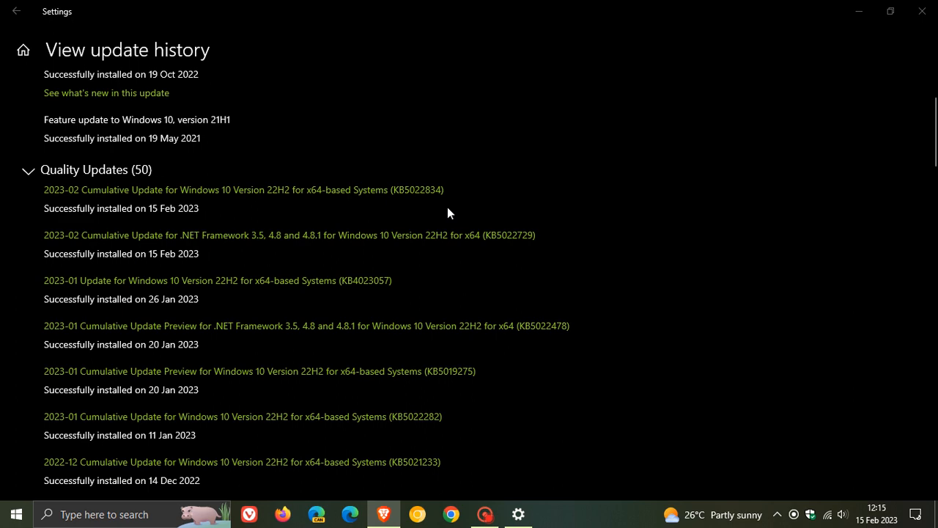
mouse_move(858, 35)
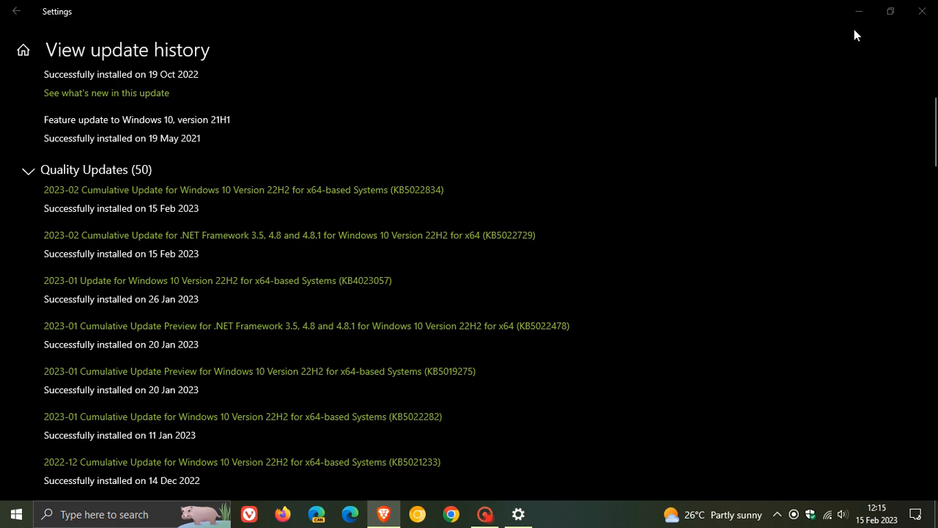
Step: Minimize Settings and dismiss the news and weather panel to show the desktop
click(921, 12)
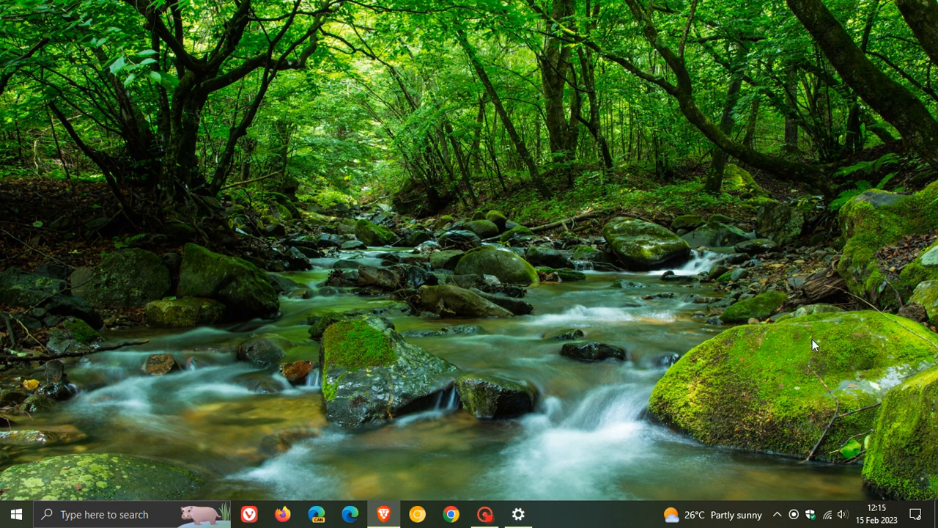
mouse_move(660, 232)
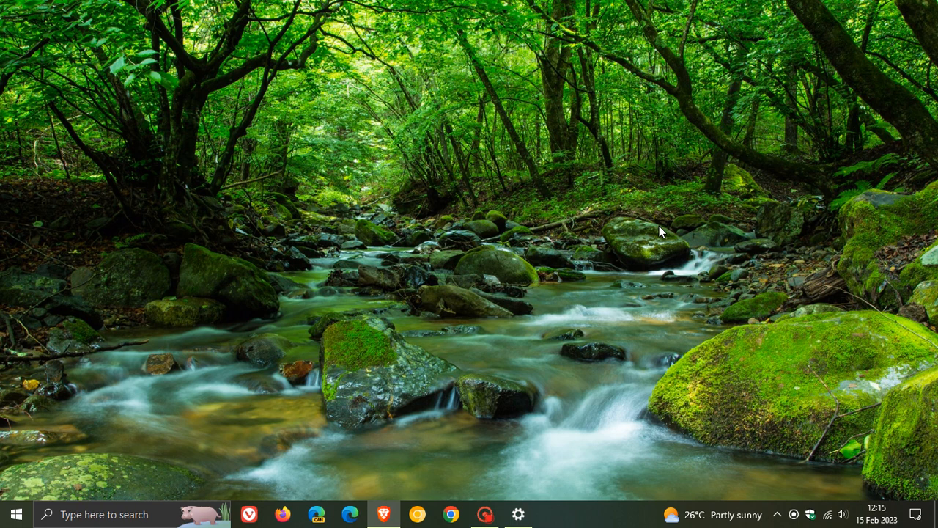
mouse_move(701, 281)
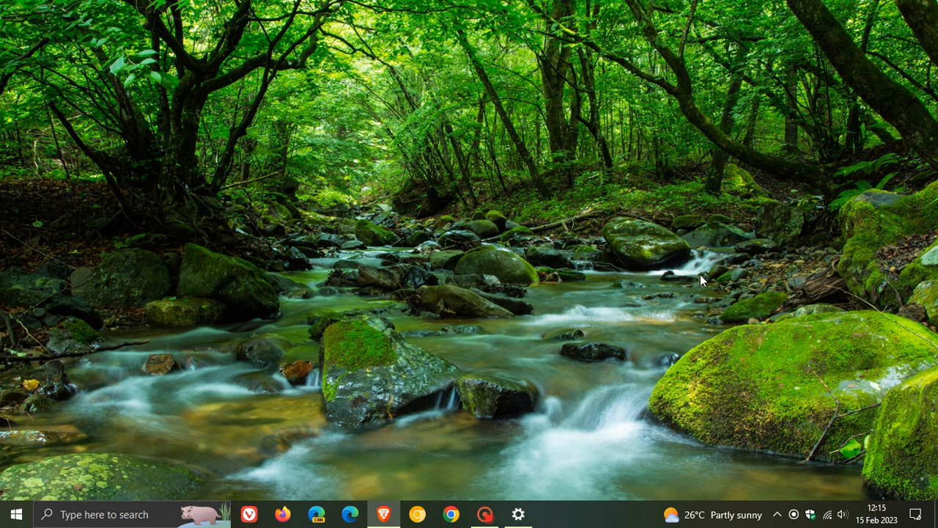
mouse_move(715, 514)
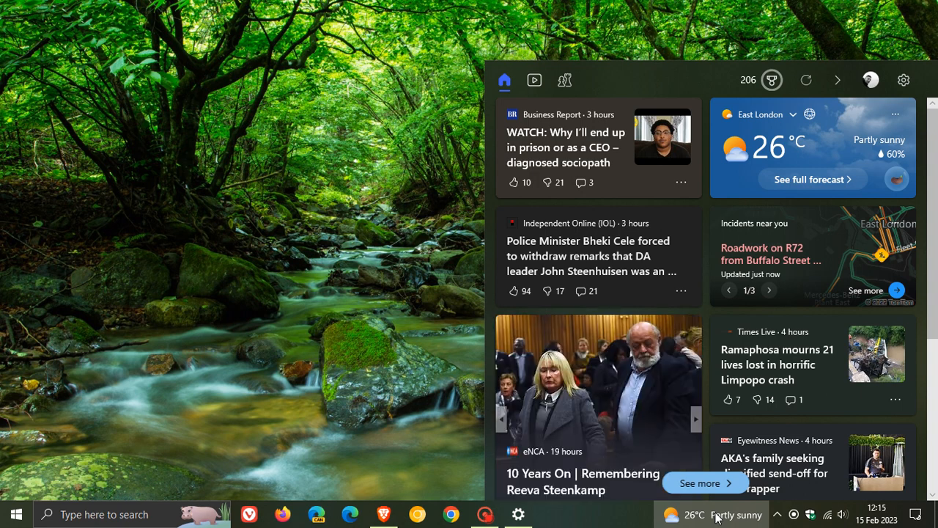
click(695, 419)
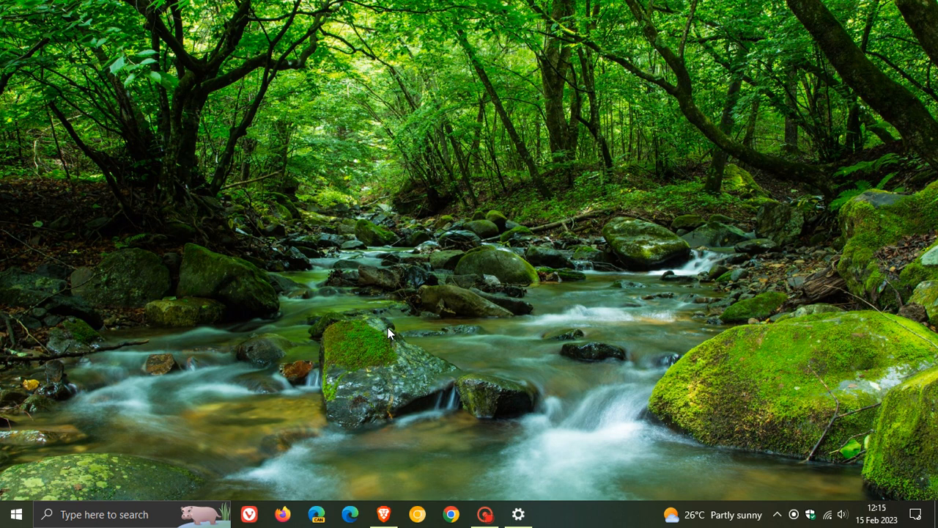
Step: Launch File Explorer on This PC, listing folders plus OS (C:) and Data (D:) drives
click(17, 513)
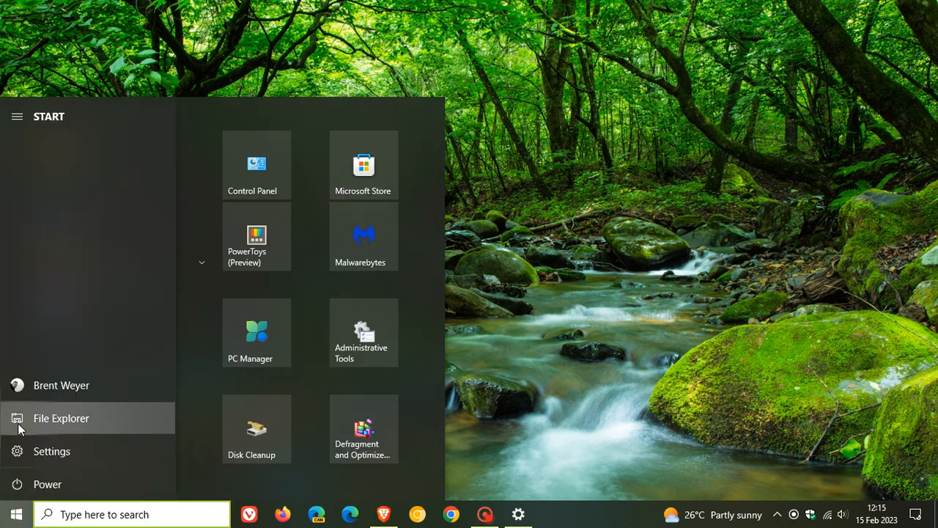
click(61, 418)
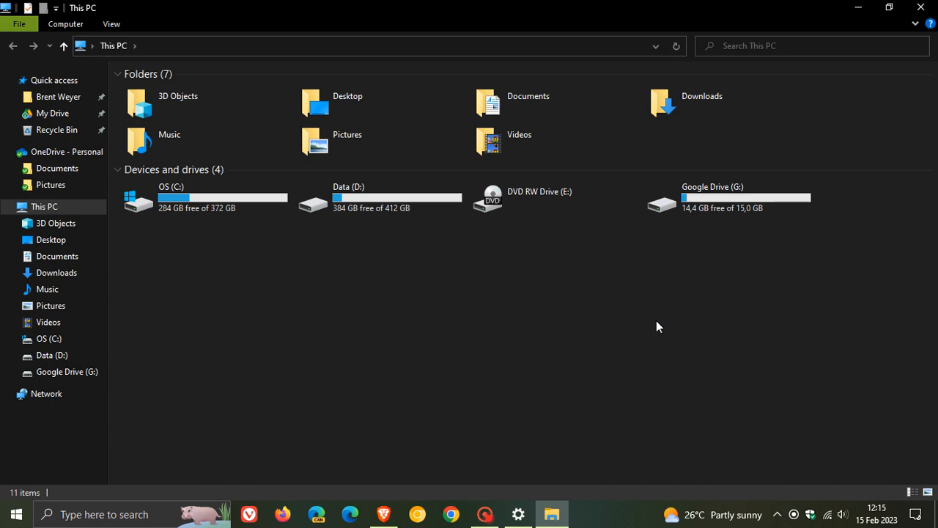
mouse_move(859, 16)
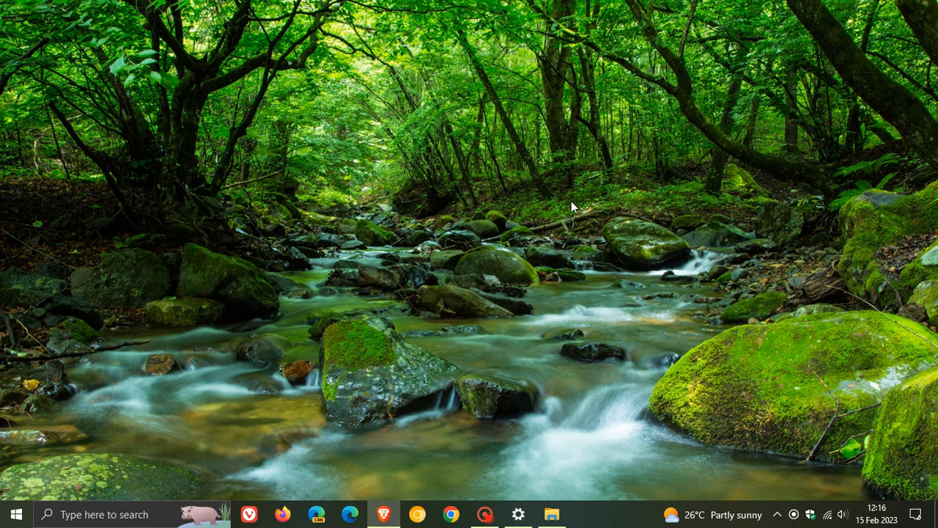
mouse_move(608, 200)
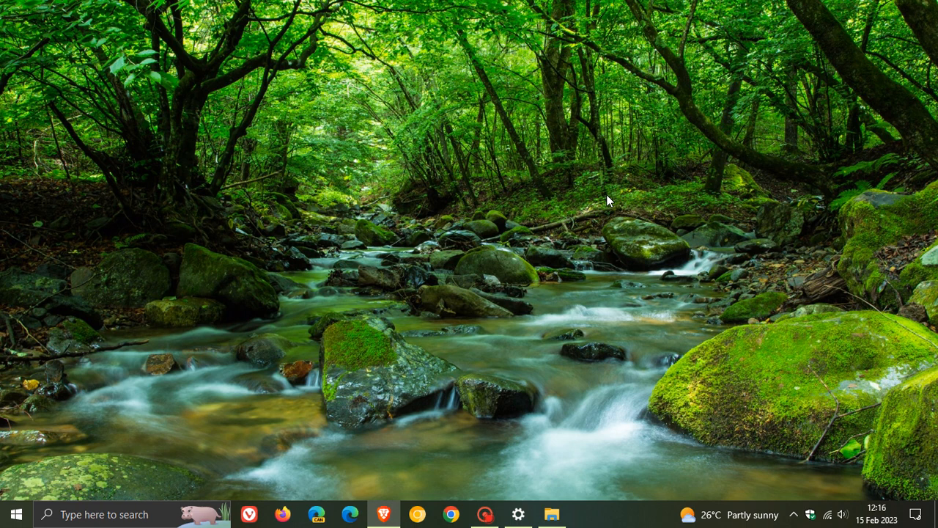
mouse_move(613, 249)
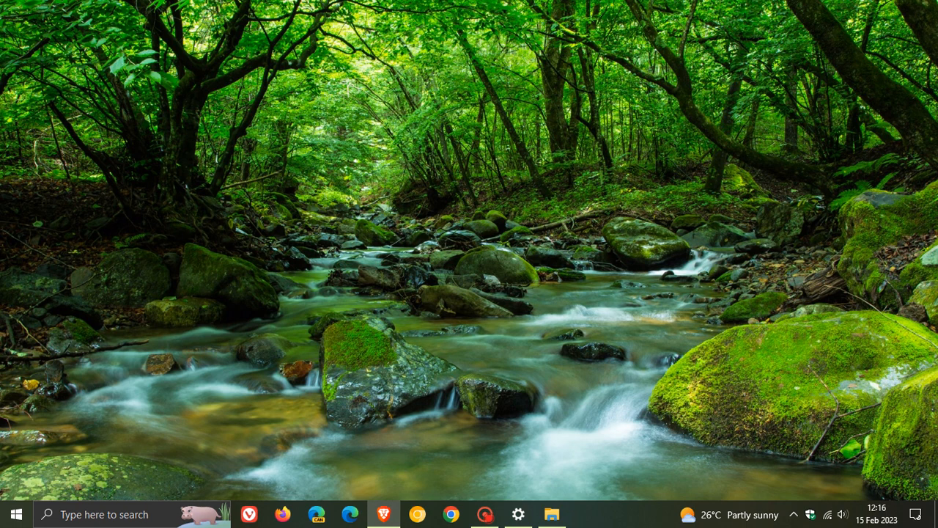
mouse_move(548, 247)
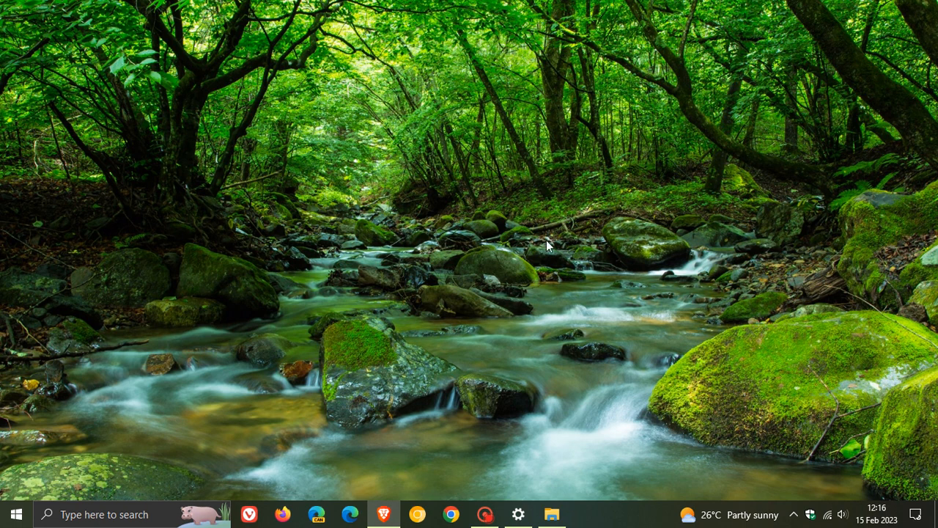
mouse_move(546, 217)
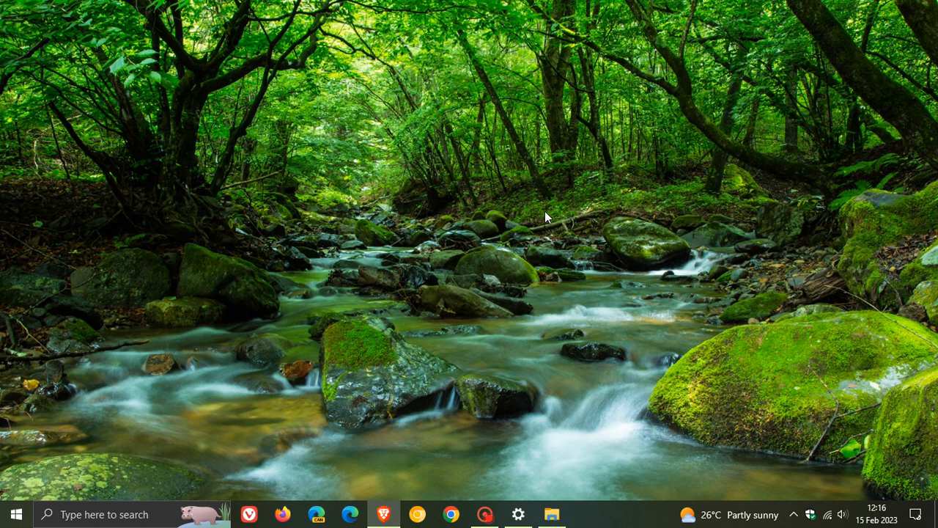
mouse_move(574, 227)
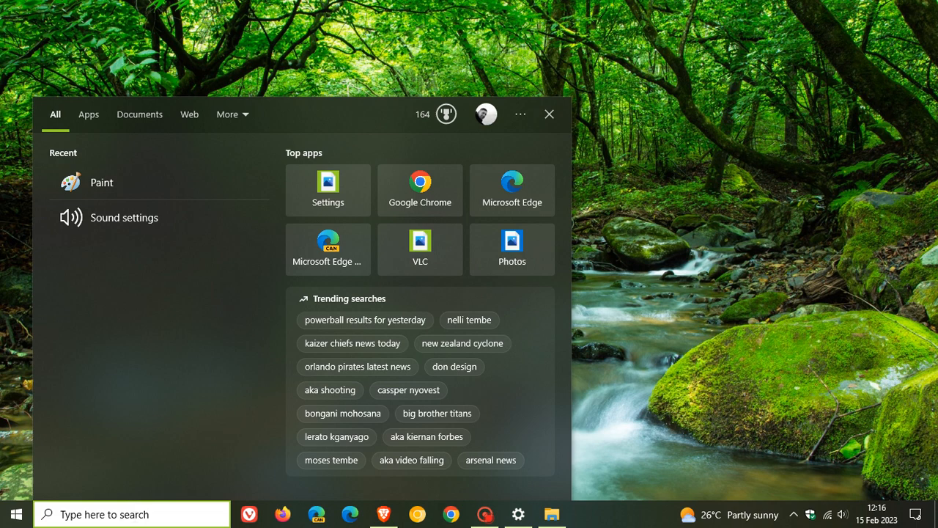
Step: Run winver to confirm Version 22H2, OS Build 19045.2604, then close About Windows
text(winve)
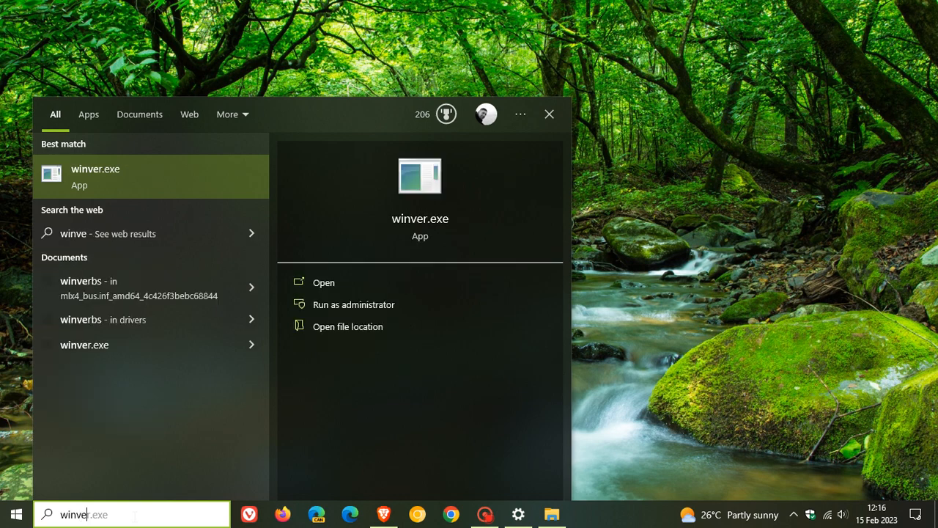
click(322, 282)
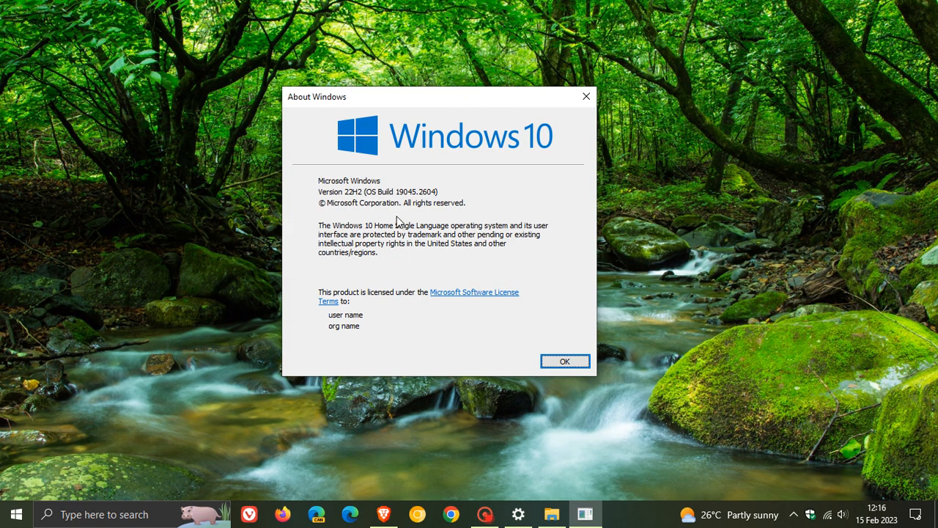
mouse_move(412, 202)
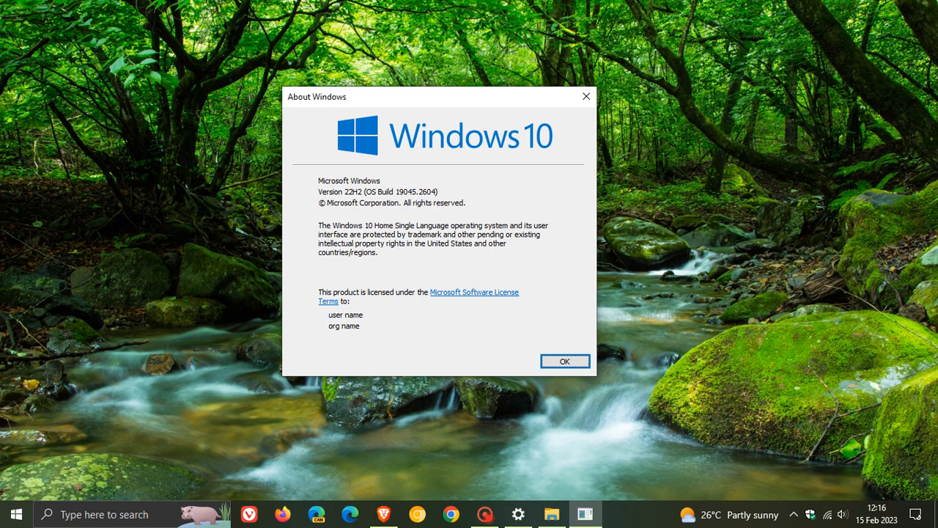
mouse_move(399, 211)
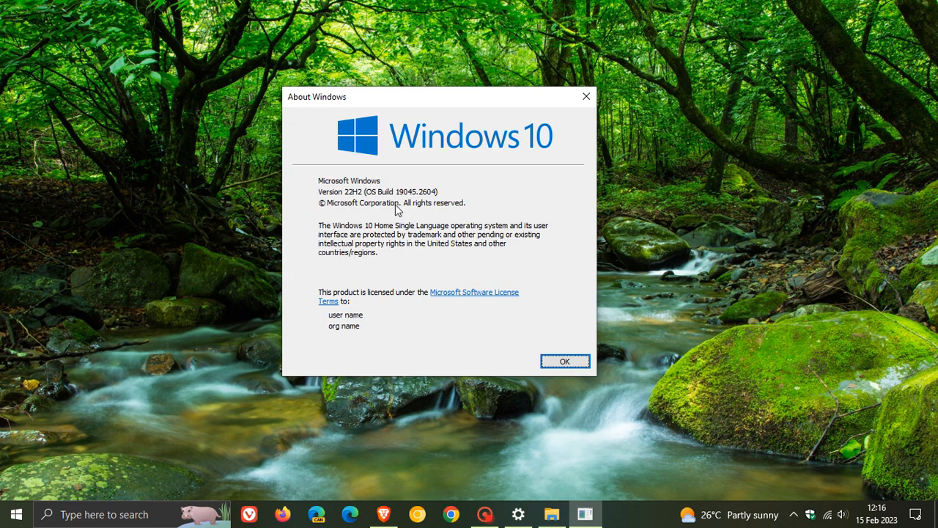
mouse_move(422, 205)
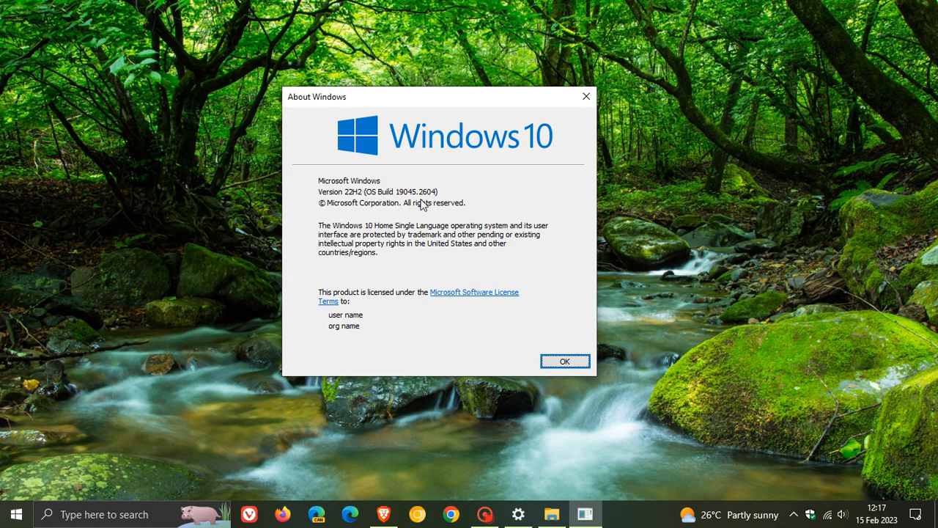
click(565, 360)
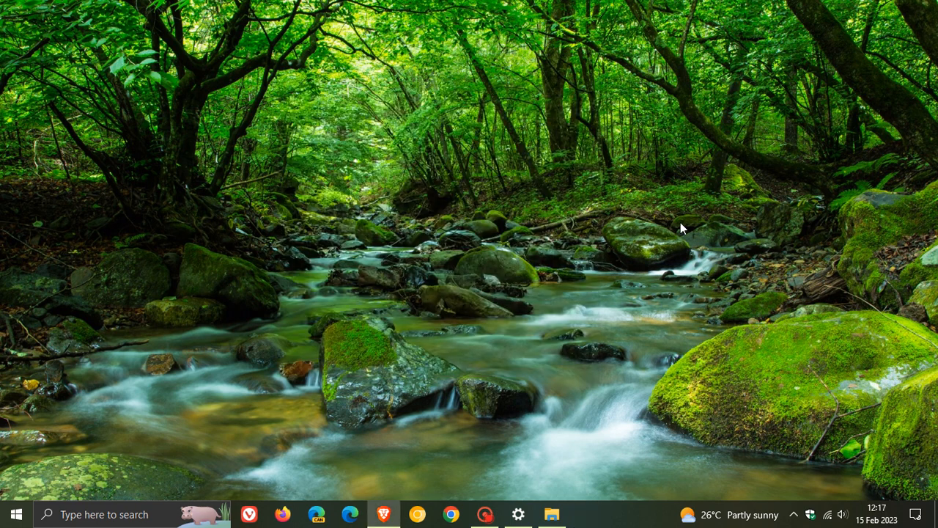
mouse_move(554, 218)
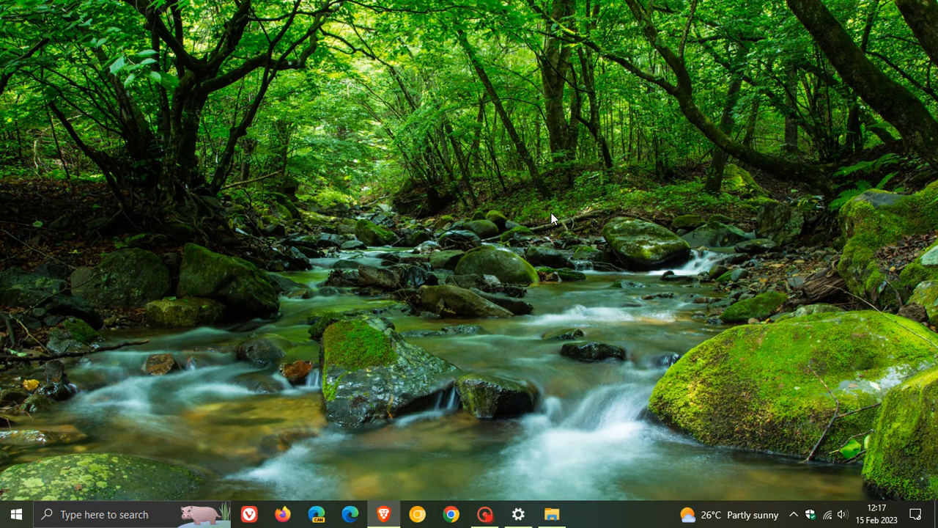